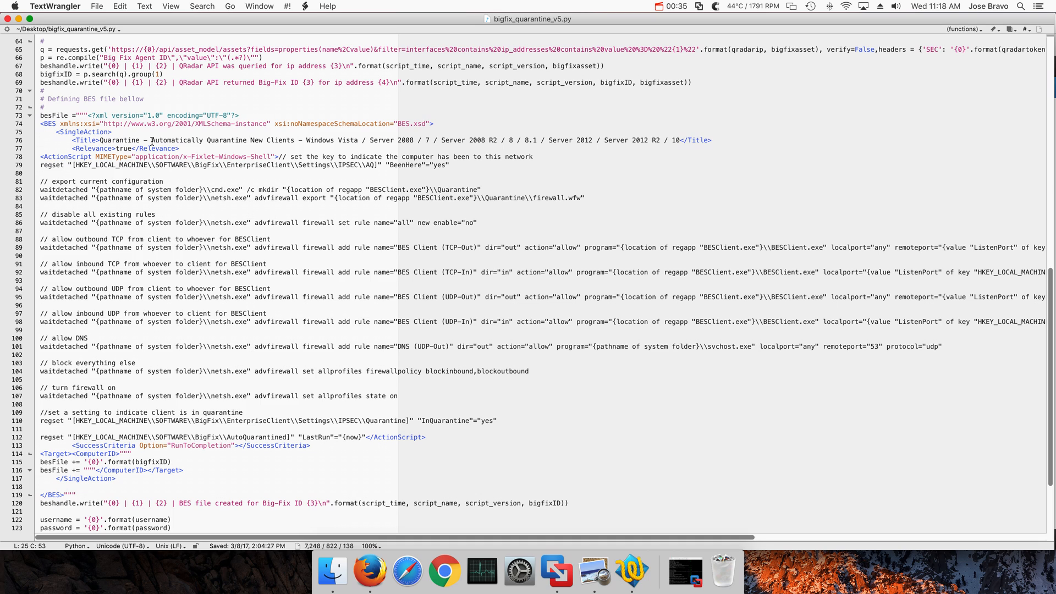
scroll(down, 3)
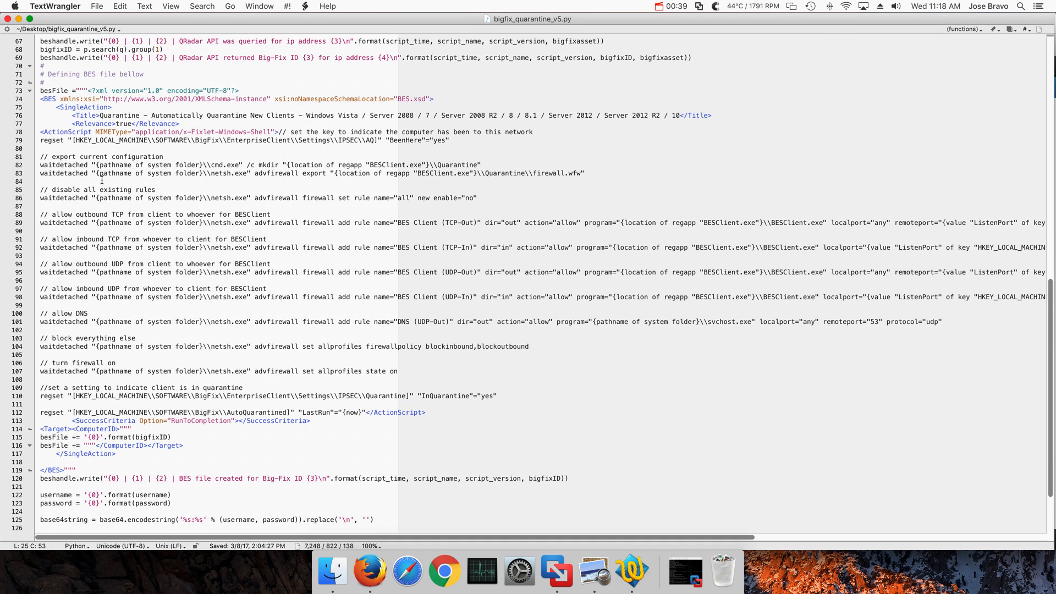
scroll(down, 3)
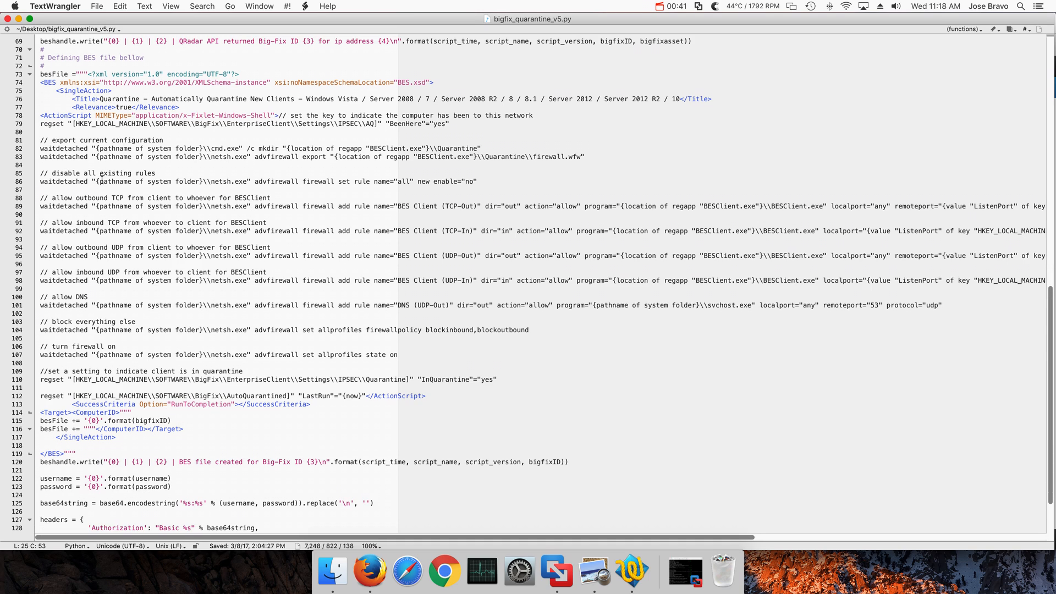
scroll(down, 3)
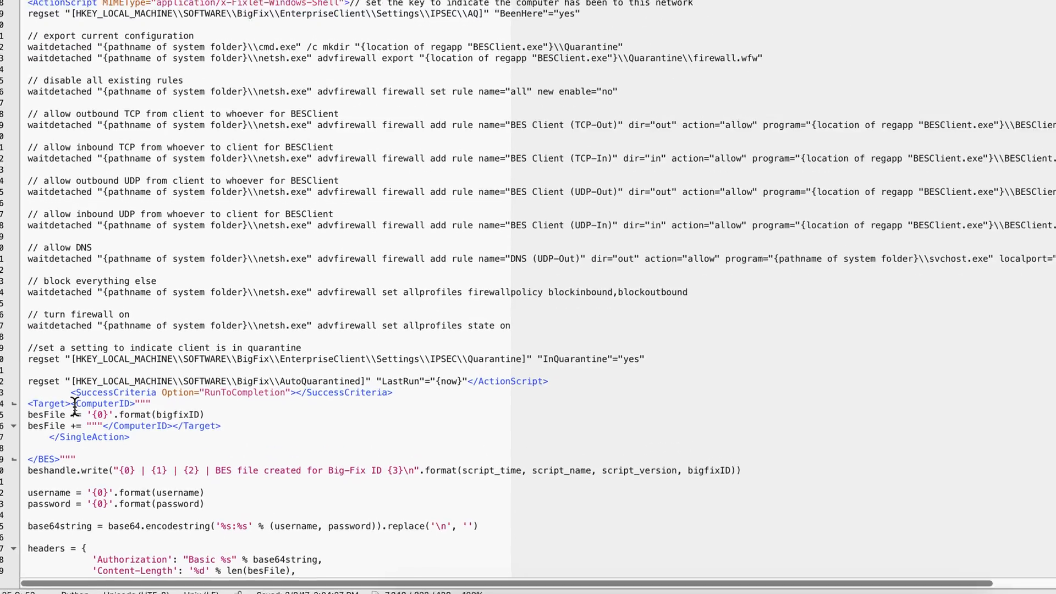
scroll(down, 3)
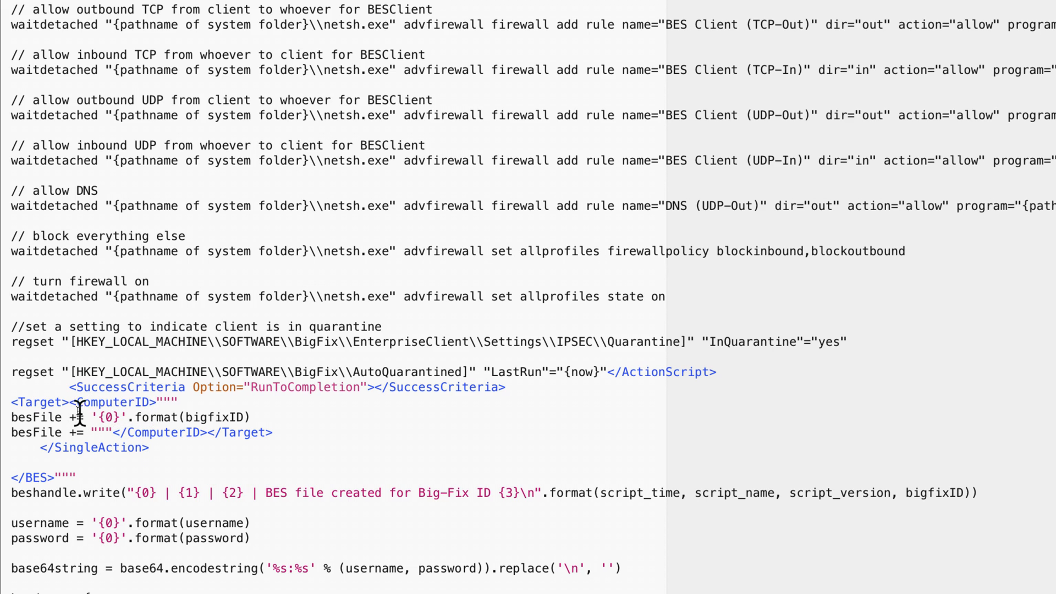
mouse_move(232, 416)
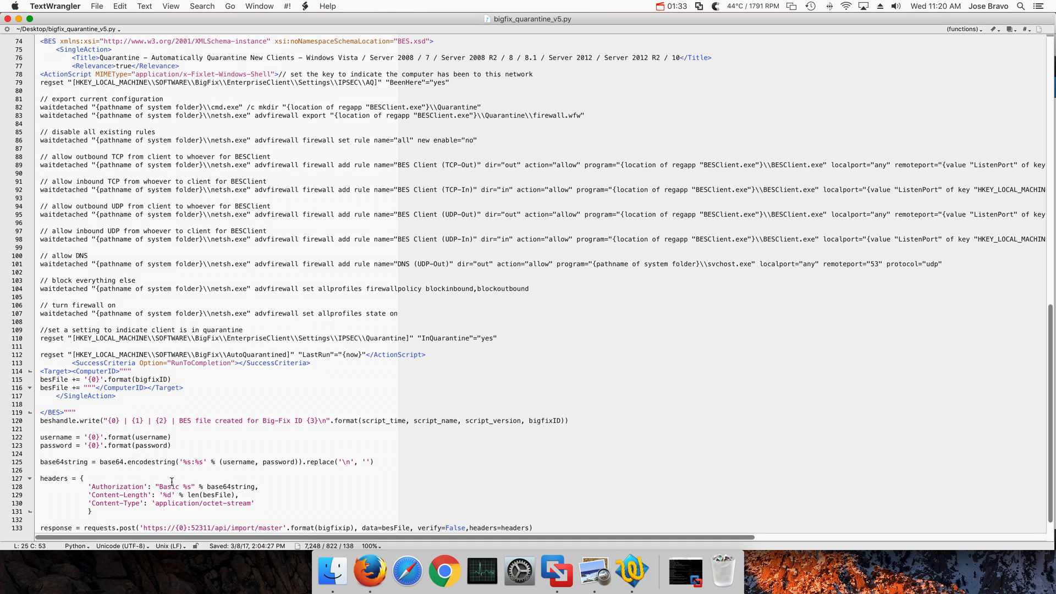
scroll(down, 3)
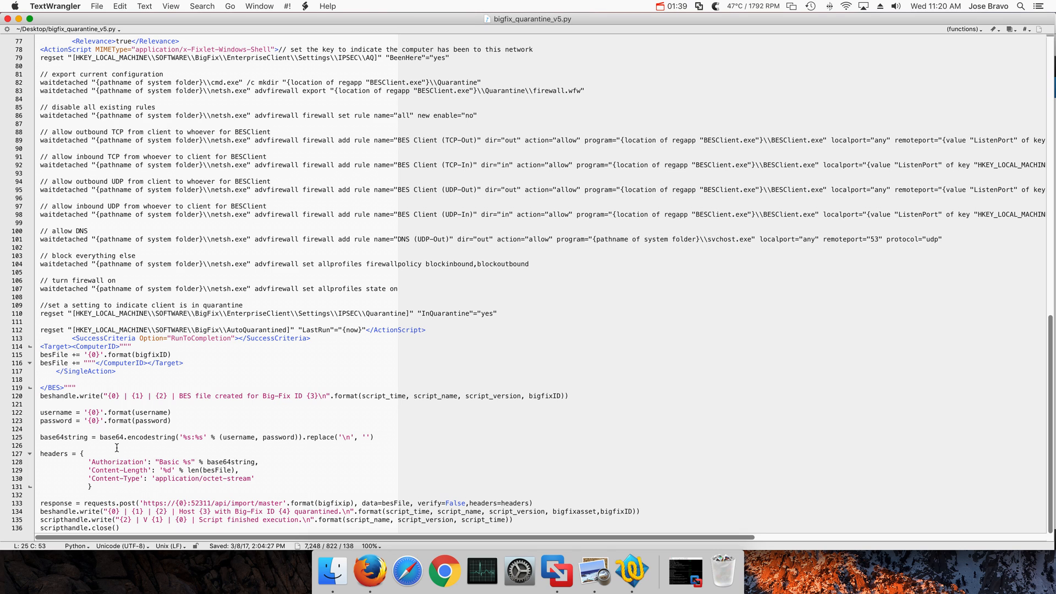
mouse_move(321, 494)
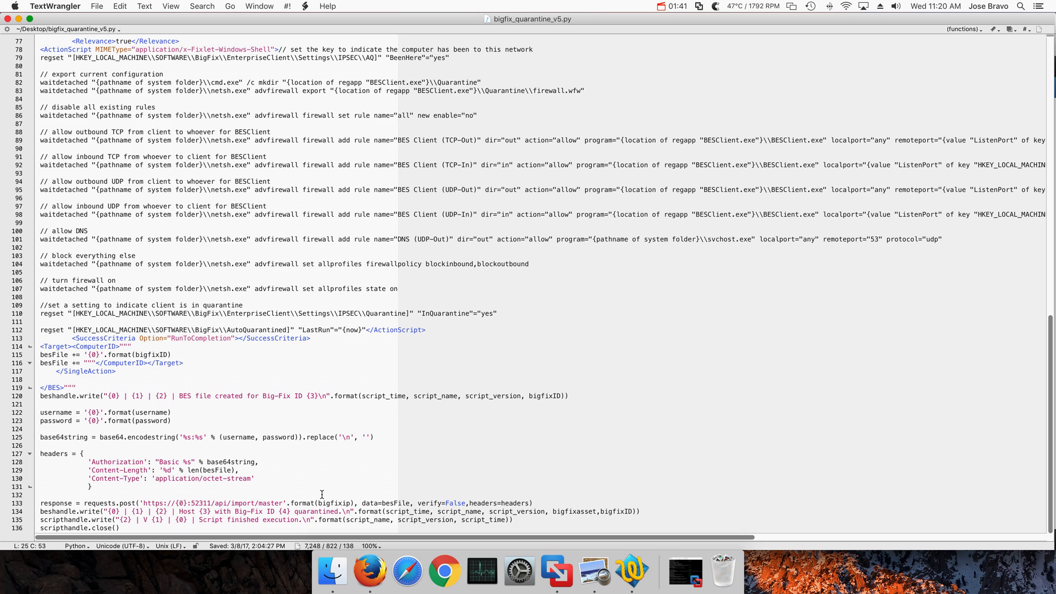
mouse_move(290, 466)
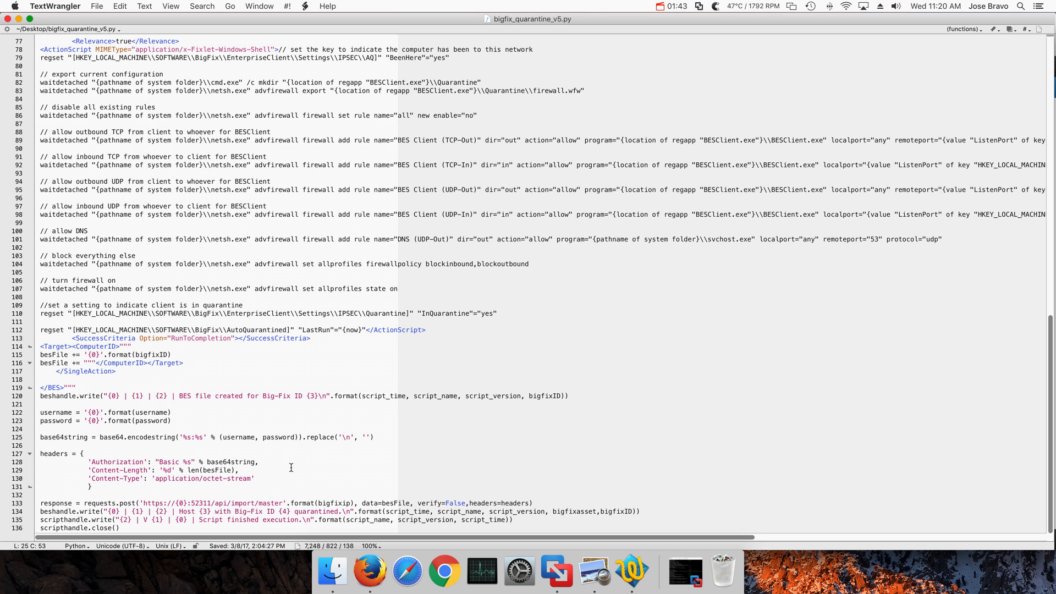